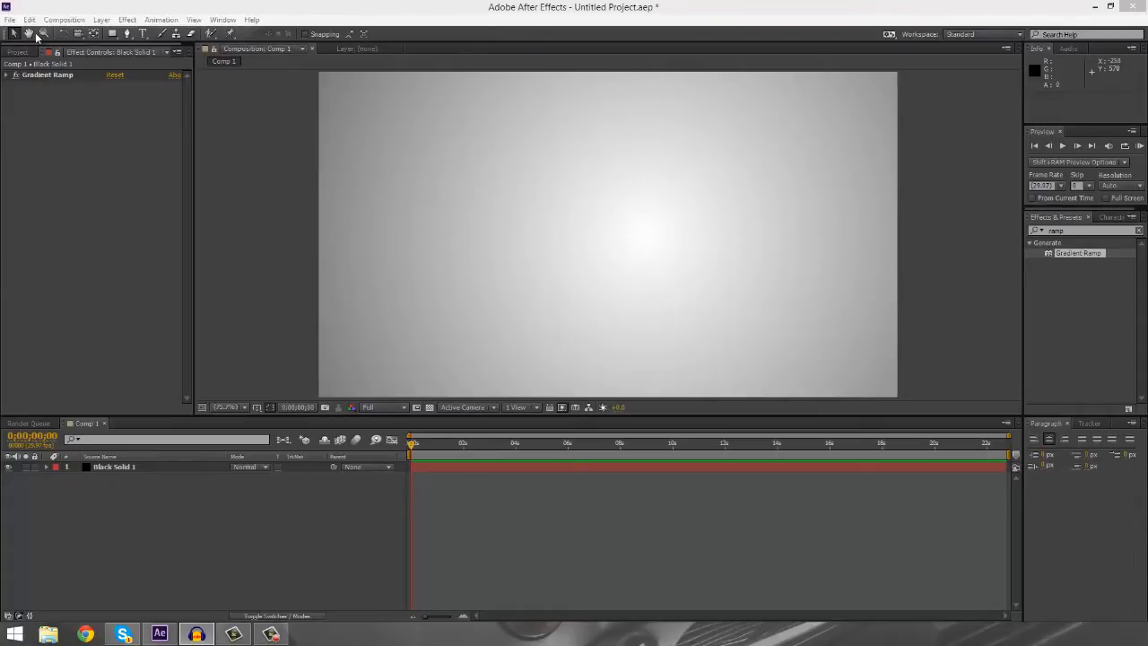
- Create Black Solid 2 and apply the Element effect, found by searching 'element'
click(101, 19)
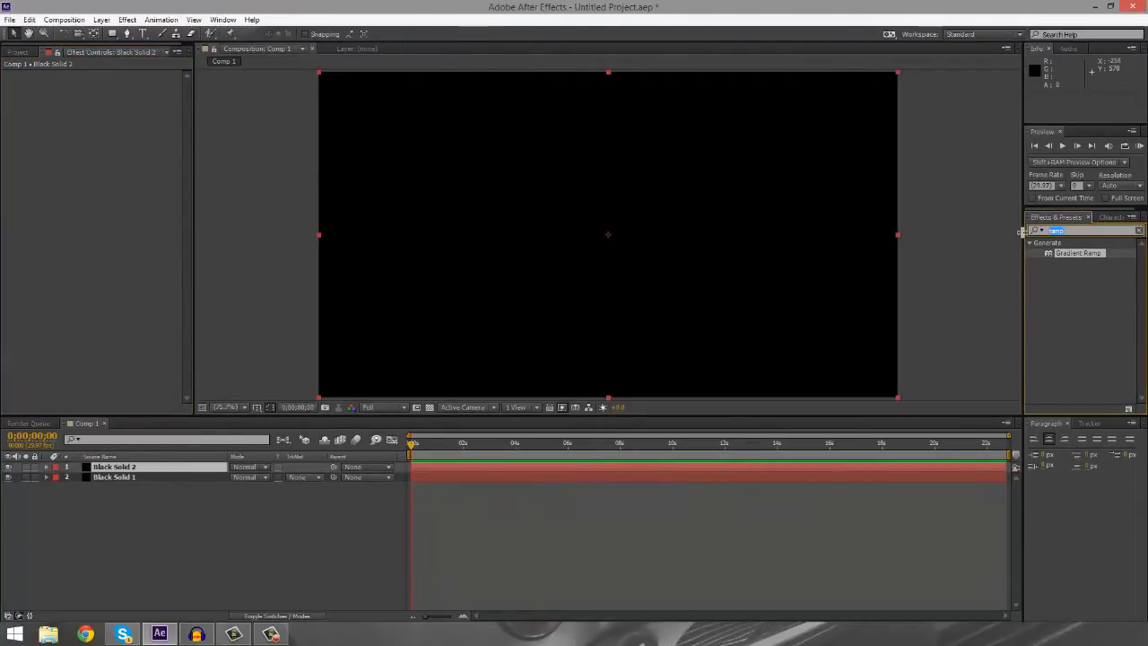
text(element)
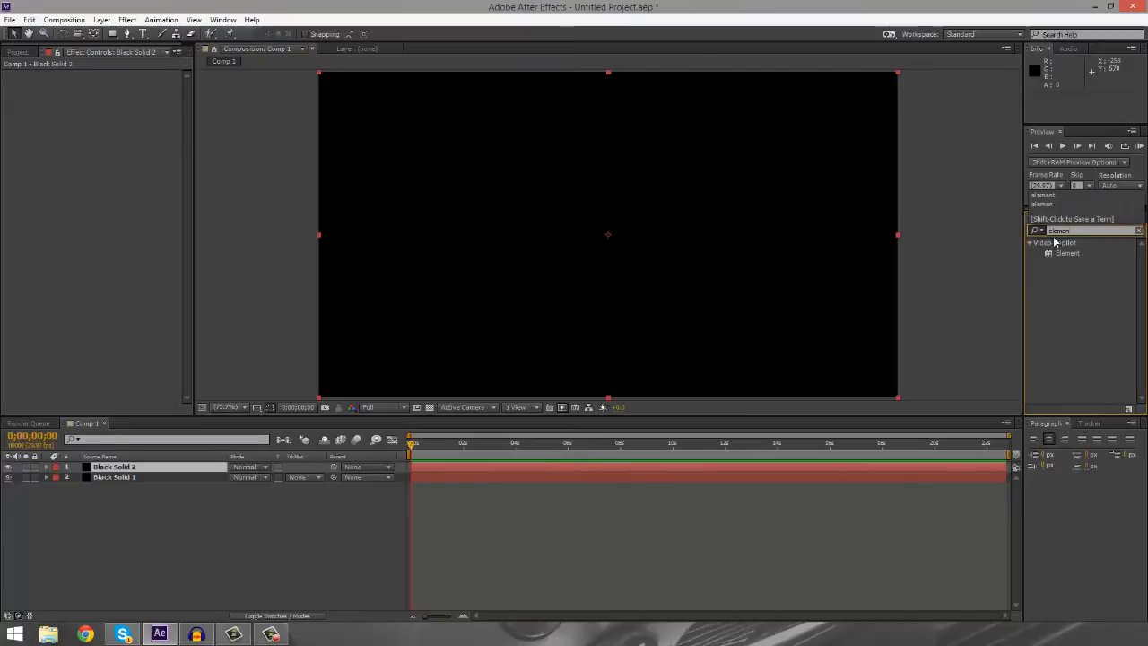
drag(1067, 253, 152, 467)
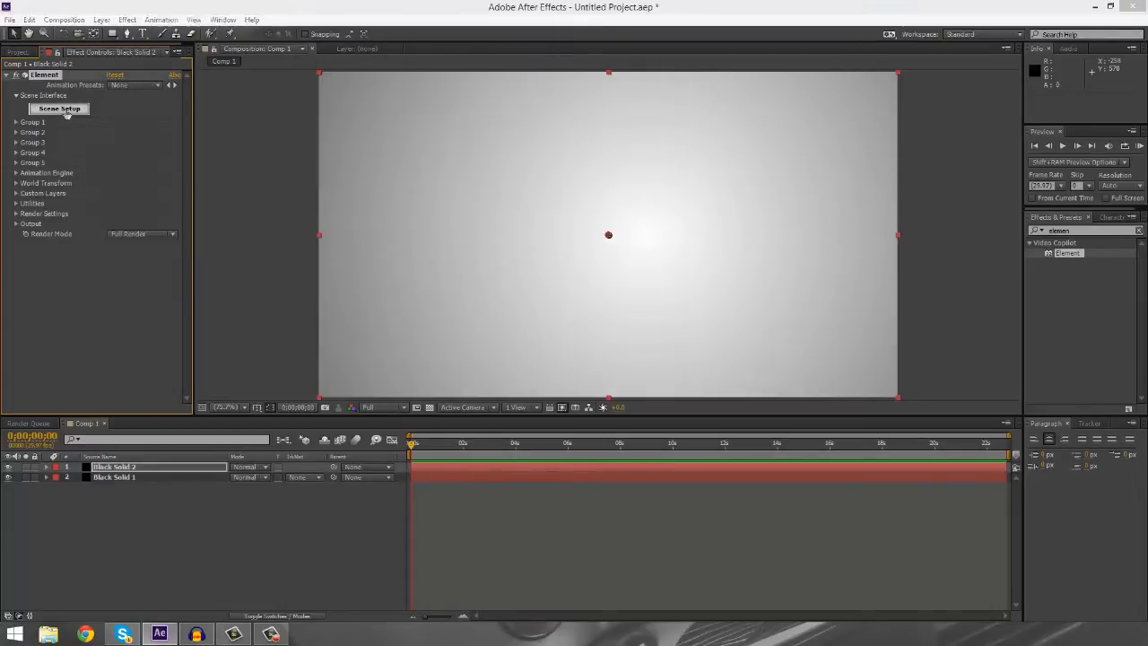
- Open Element's Scene Setup and load the floor_fracture model from Starter_Pack
click(60, 109)
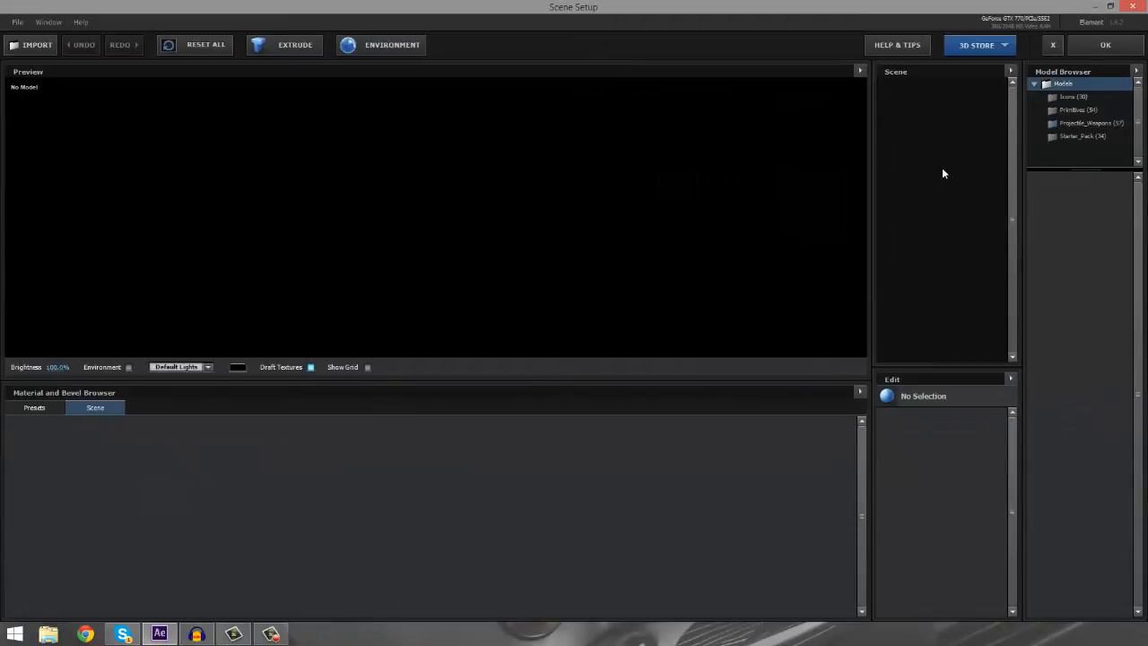
click(1082, 136)
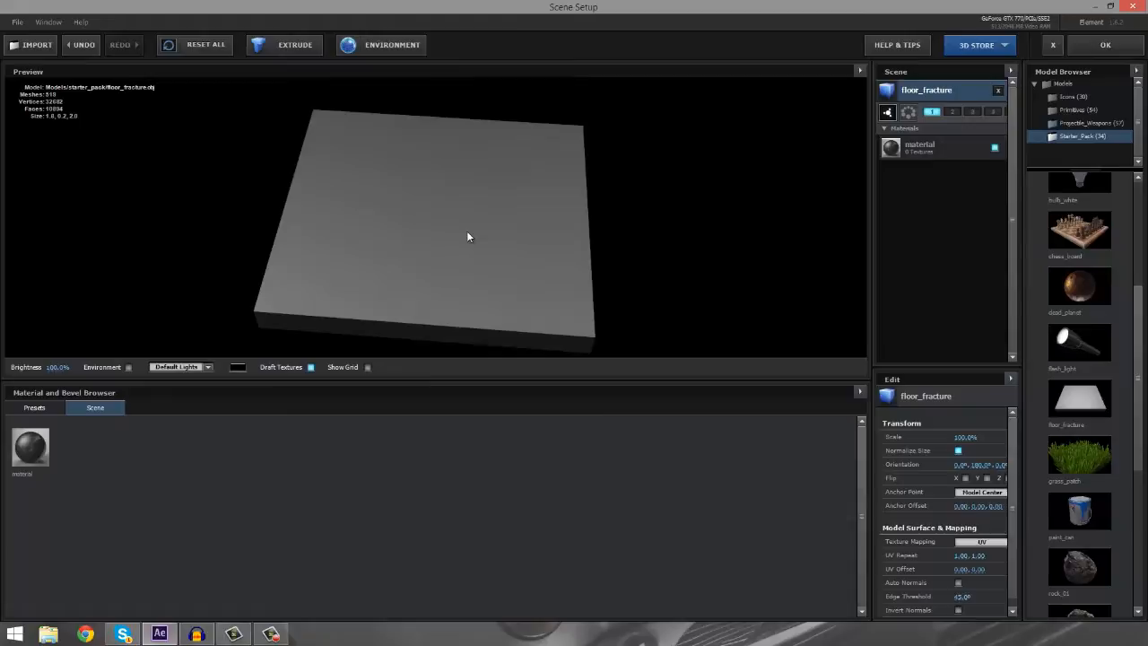
- Add a new Default material with an image-file diffuse texture and orbit to inspect the slab
right_click(85, 448)
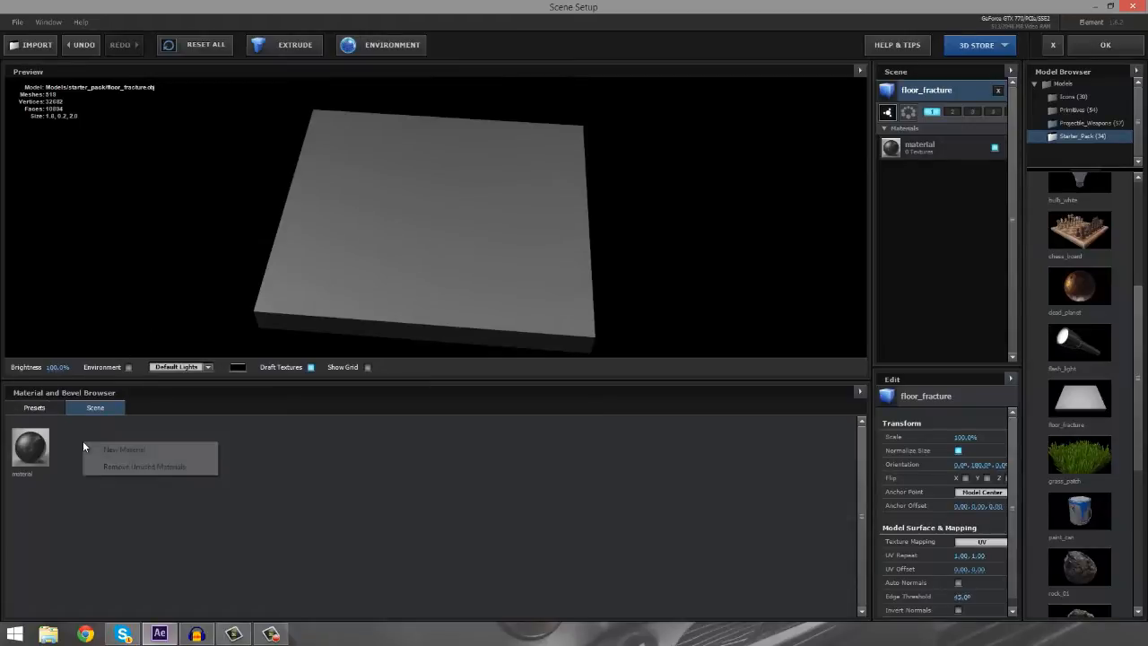
click(124, 448)
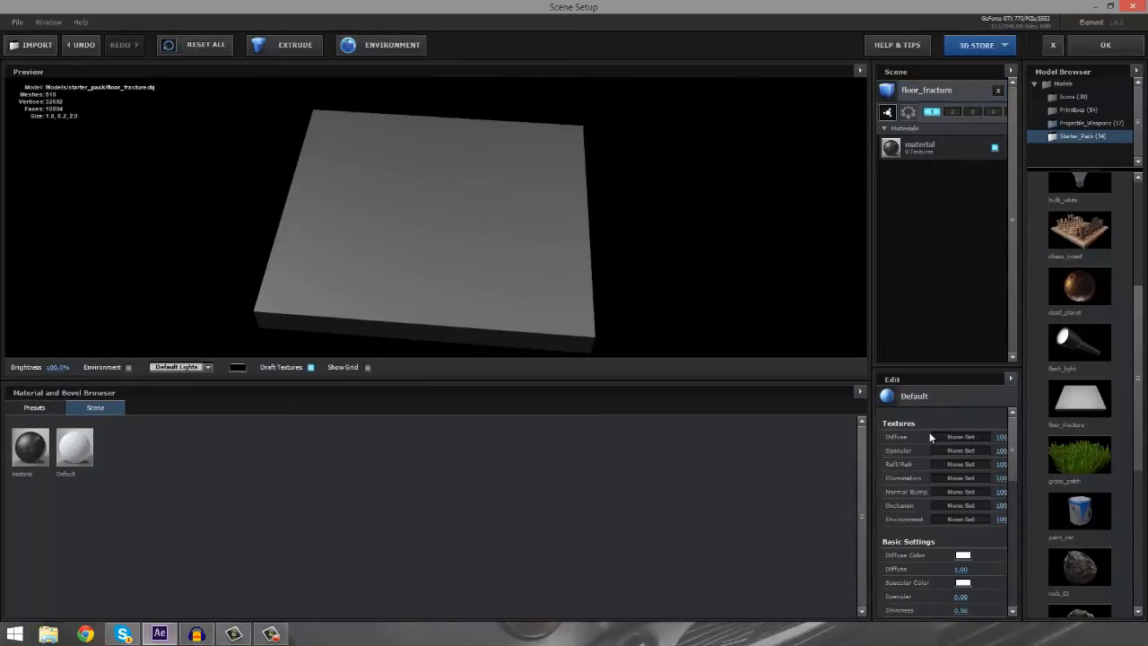
click(960, 437)
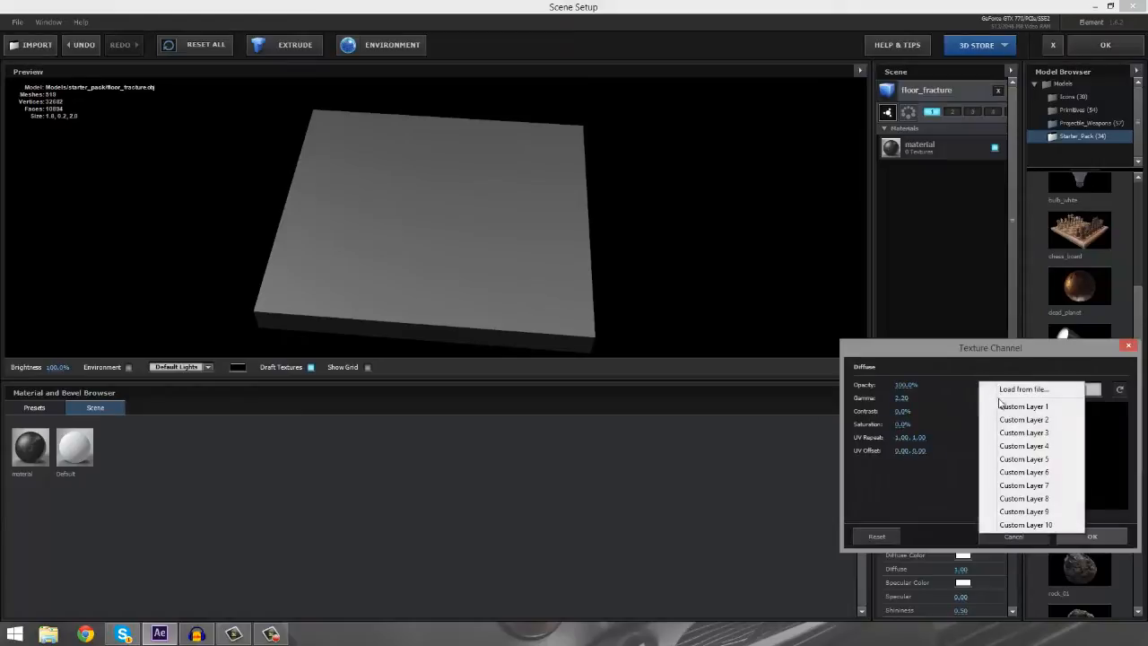
click(1024, 389)
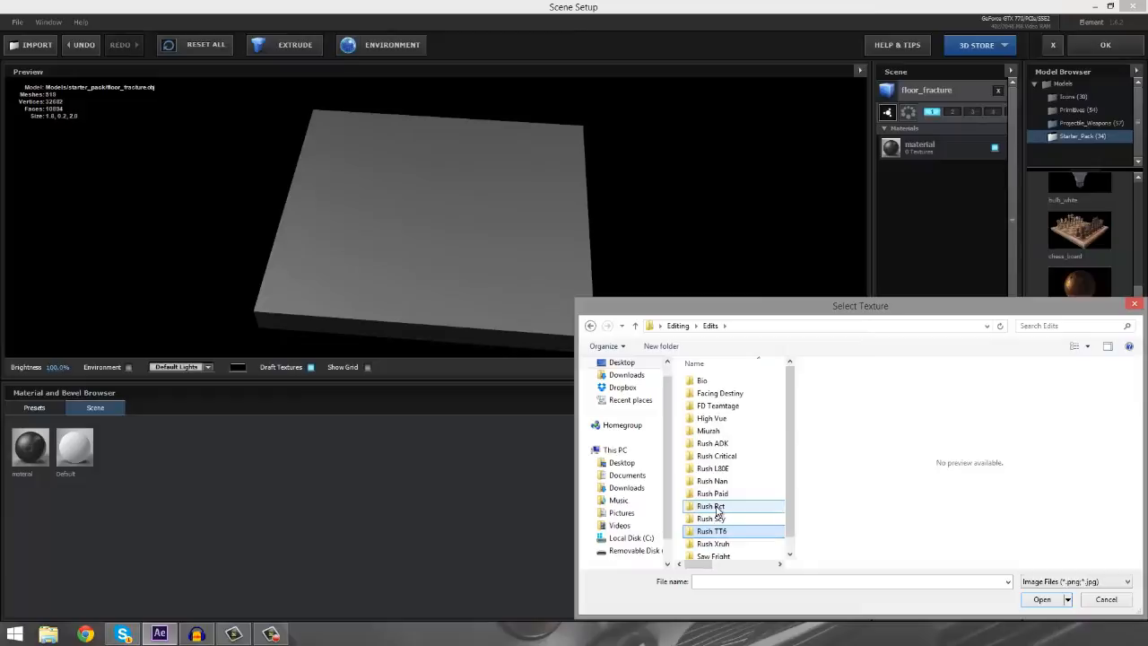
click(1041, 599)
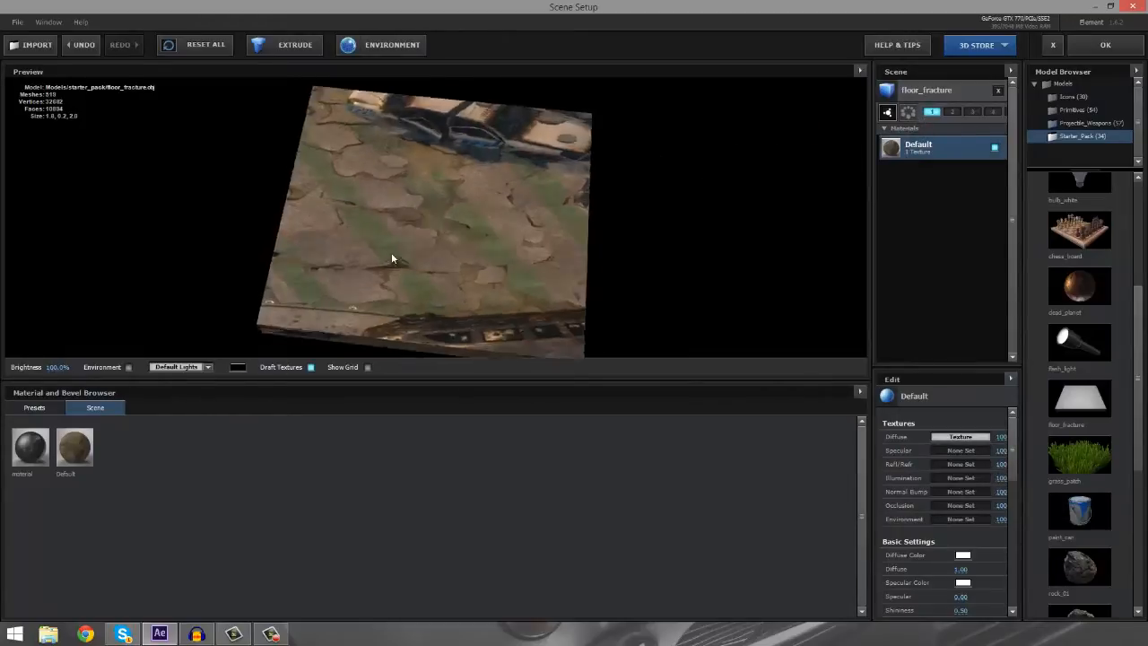
drag(391, 259, 461, 240)
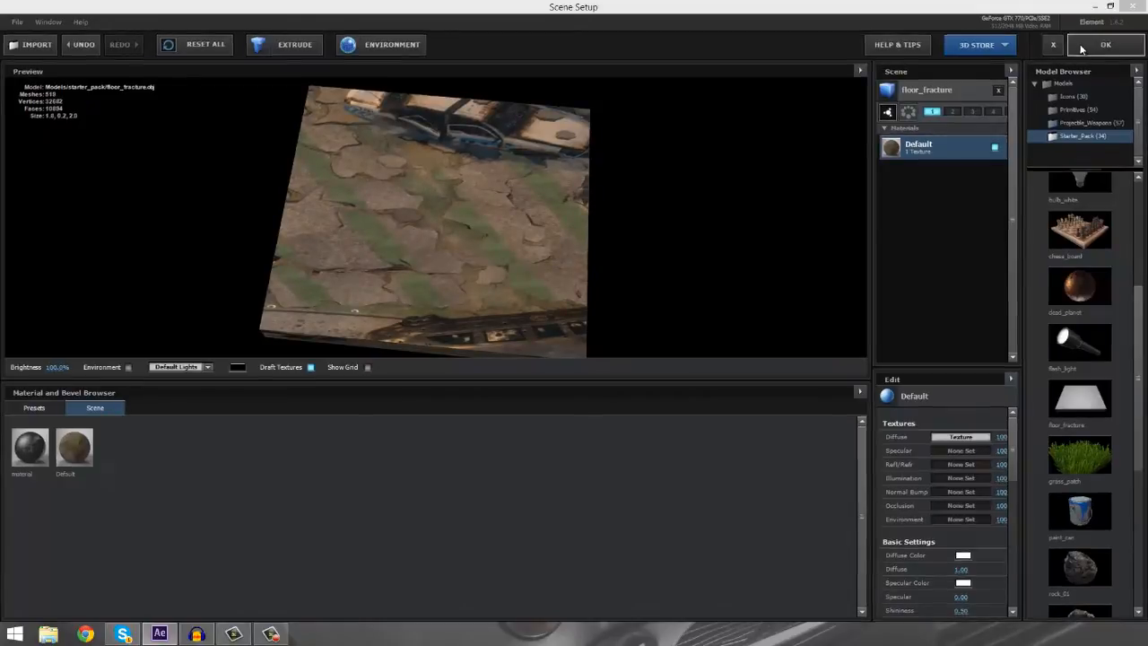
- Accept the scene, add Camera 1 and orbit it to view the slab at an angle
click(1106, 45)
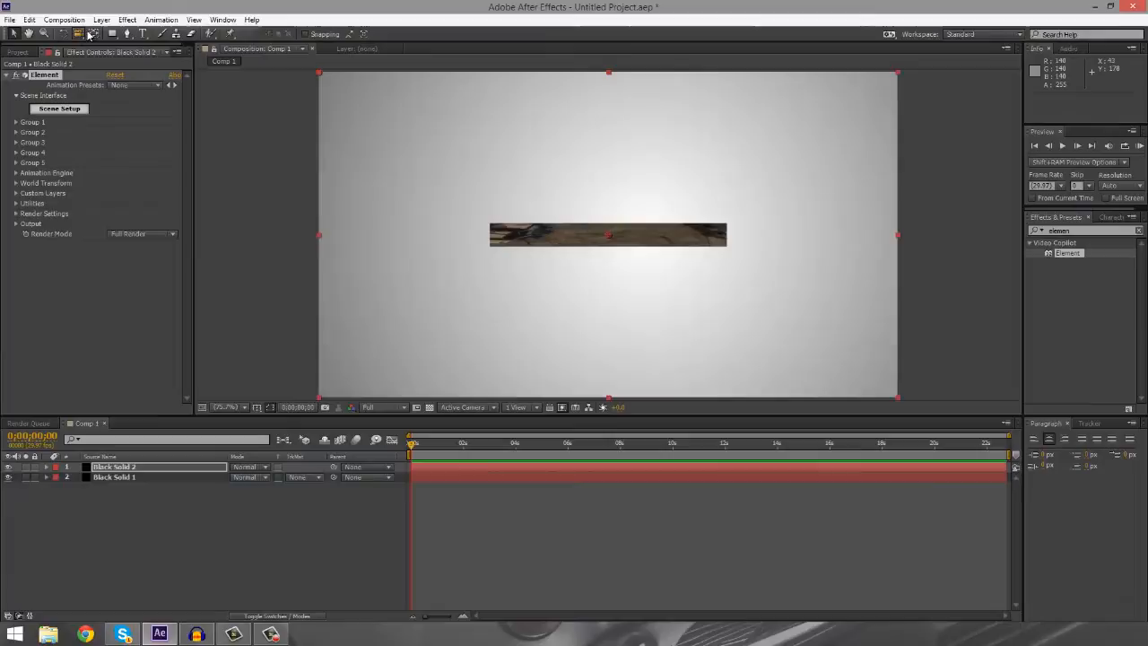
click(101, 18)
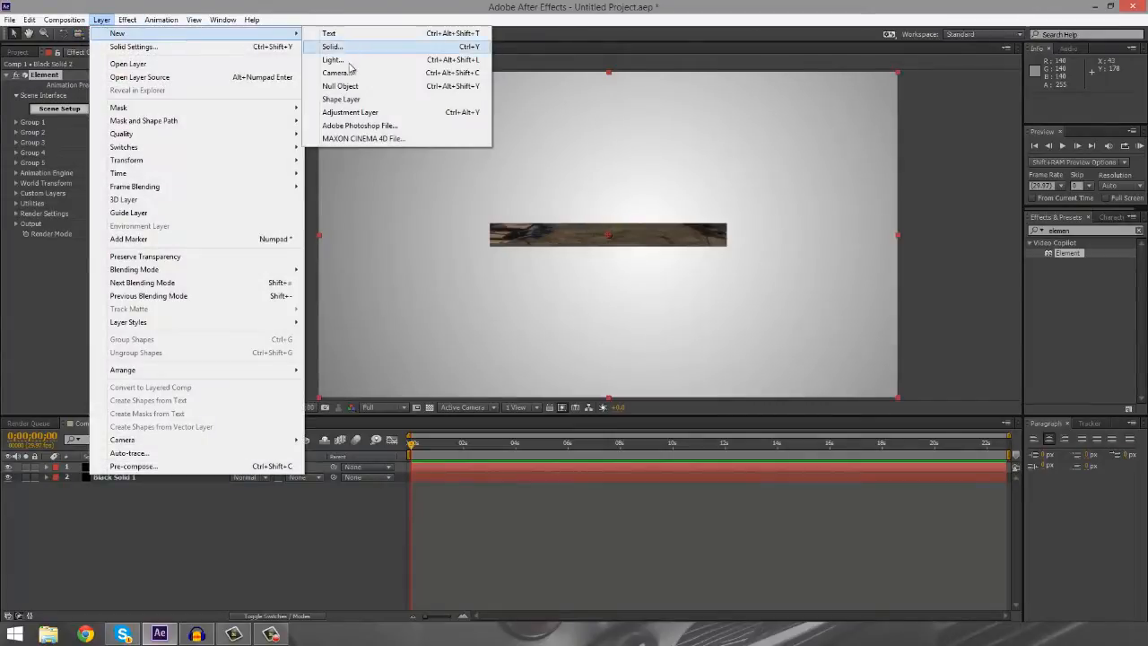
click(331, 46)
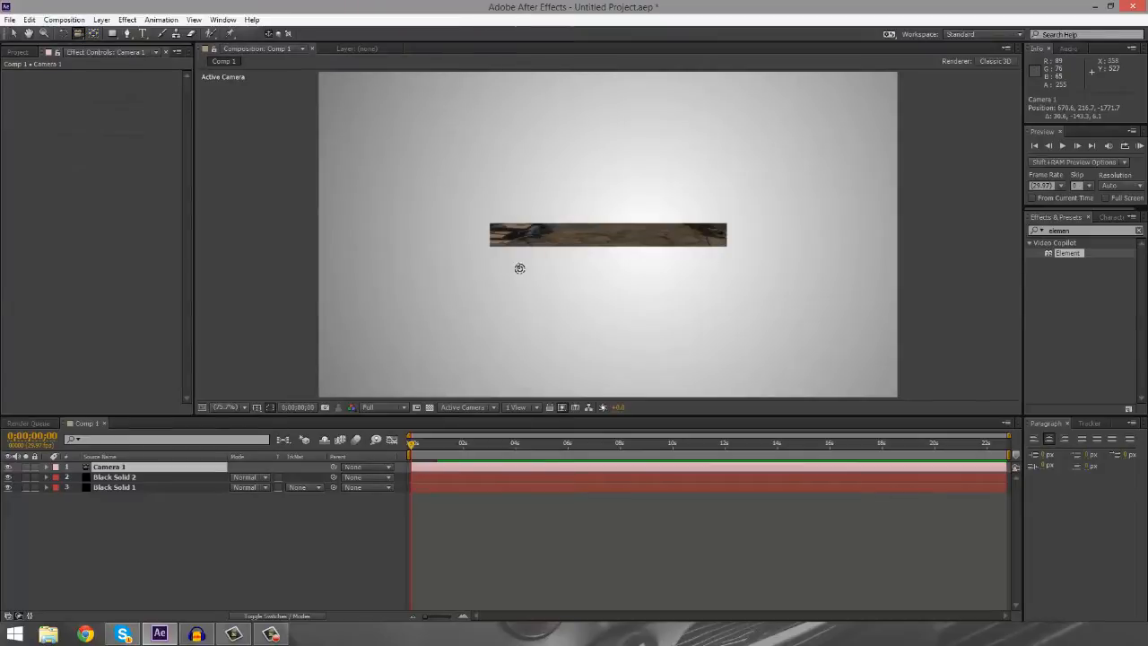
drag(520, 269, 458, 313)
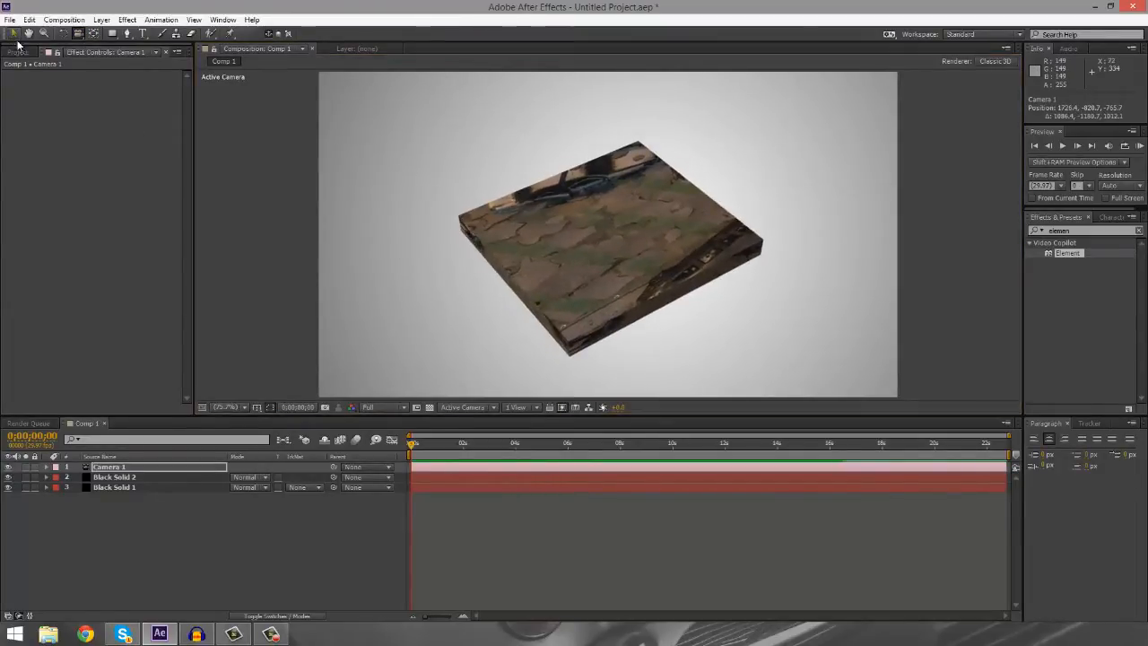
- Select the Element solid, reopen Scene Setup and confirm it with OK
click(114, 477)
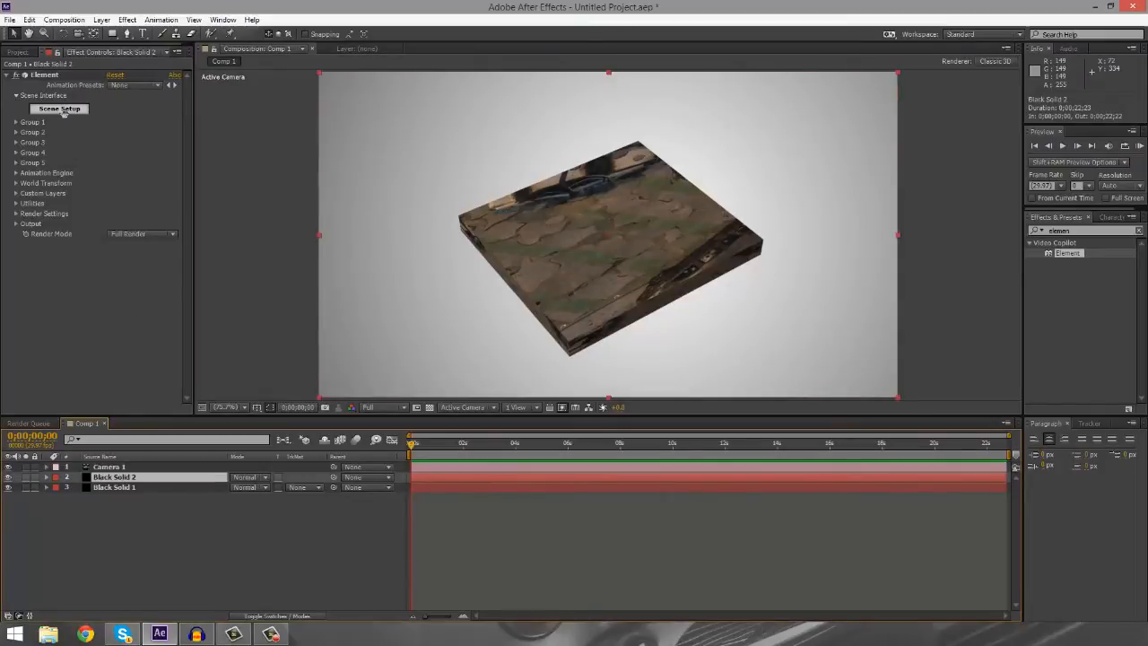
click(59, 109)
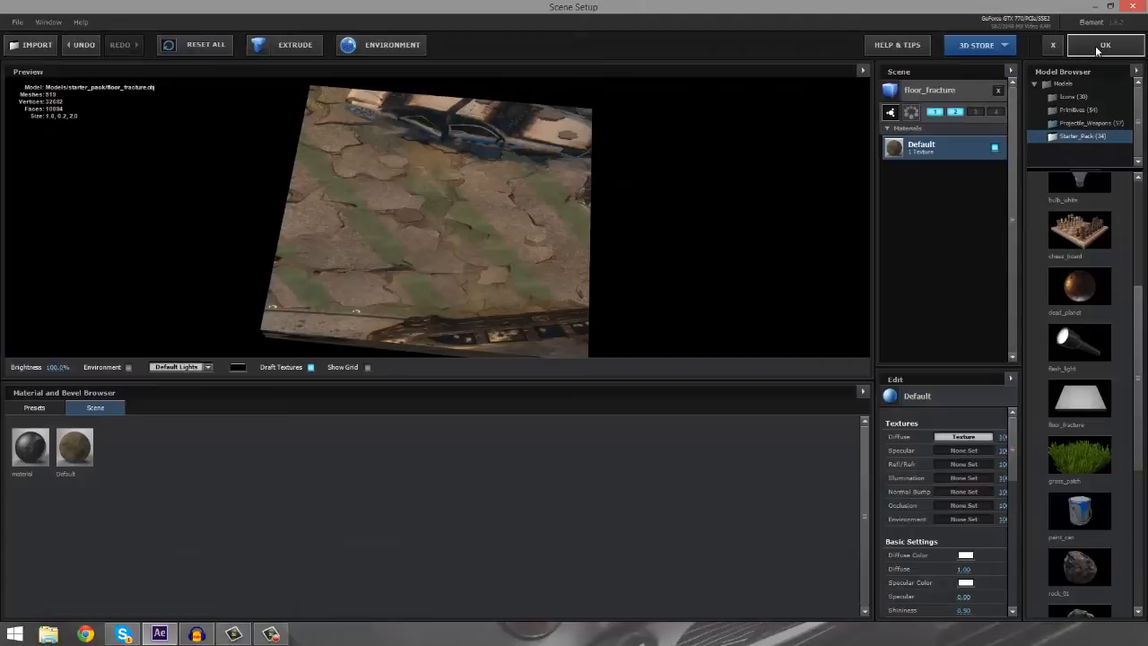
click(1105, 45)
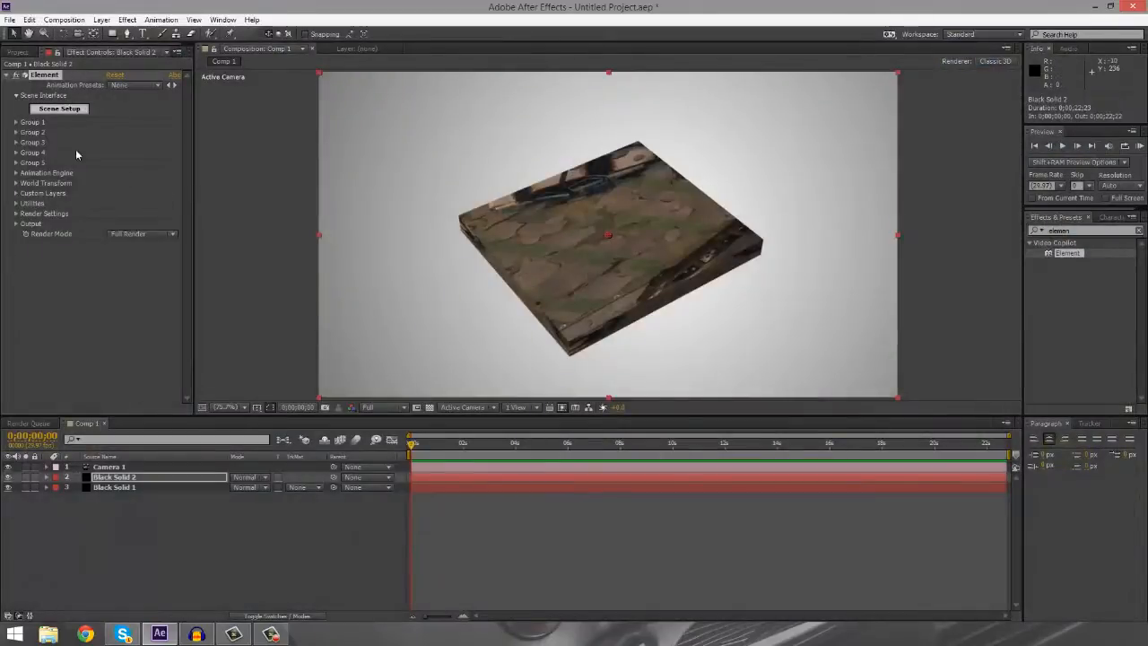
- Expand Group 2's Particle Replicator and tick Enable under Animation Engine
click(17, 132)
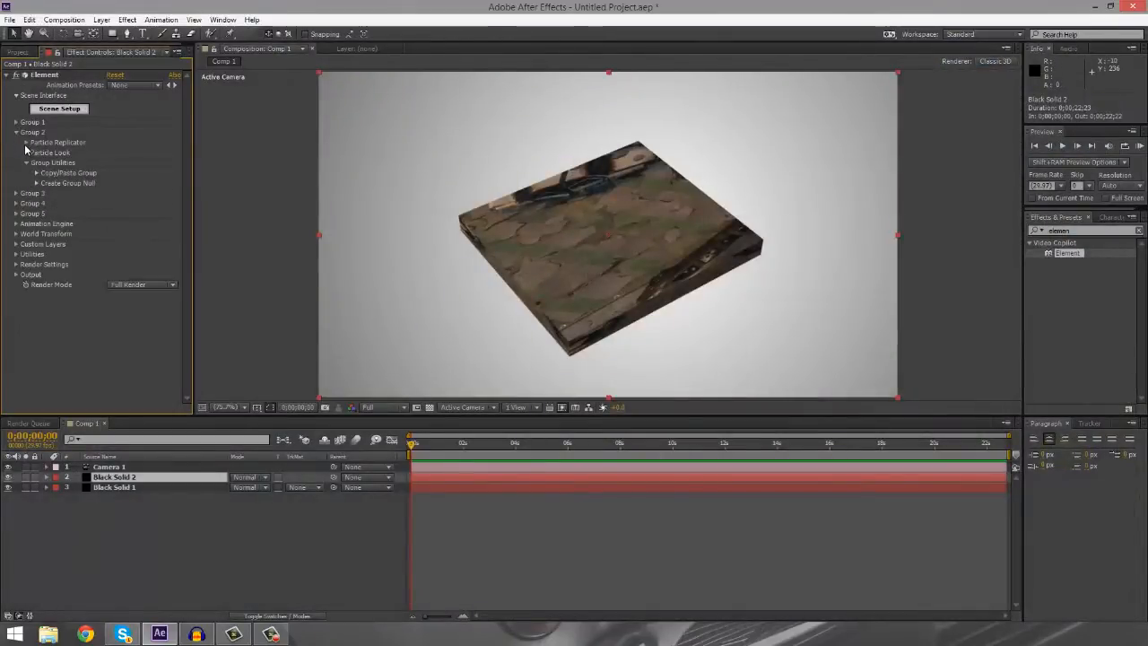
click(28, 141)
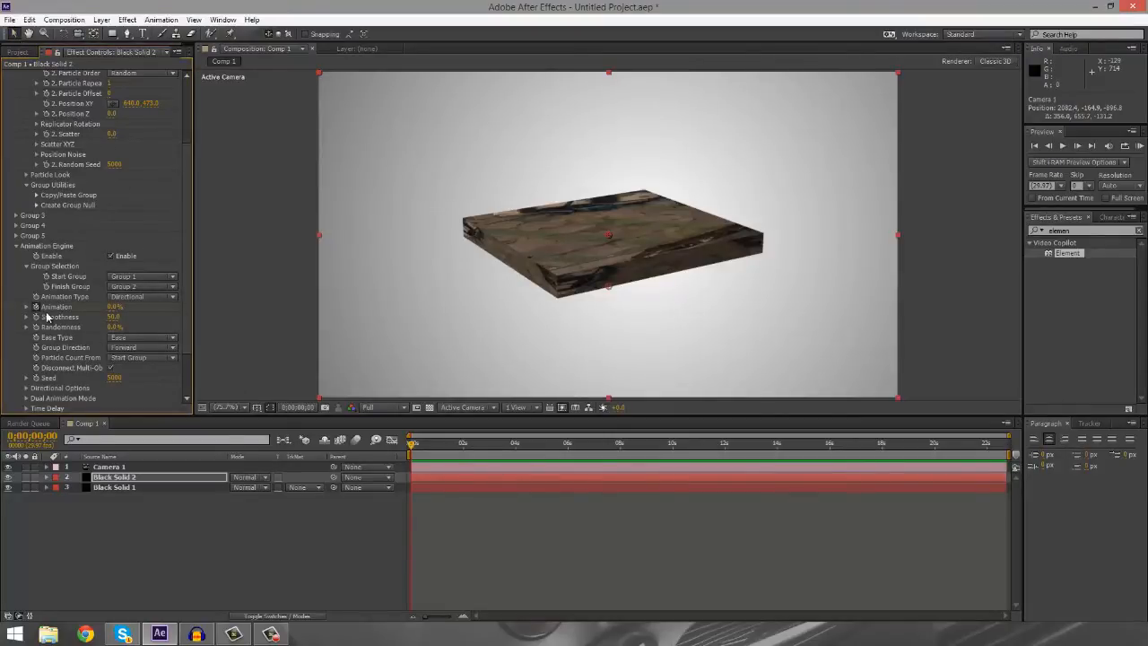
click(491, 443)
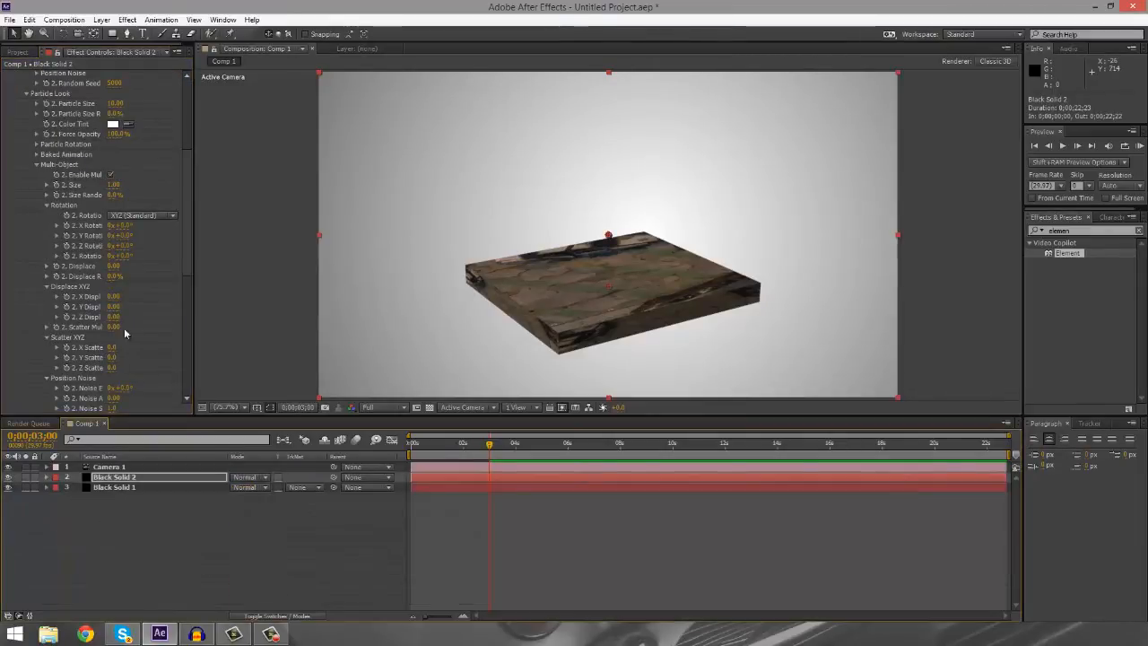
- Switch Animation Type from Directional to Radial and scrub through the slab breakup
scroll(down, 3)
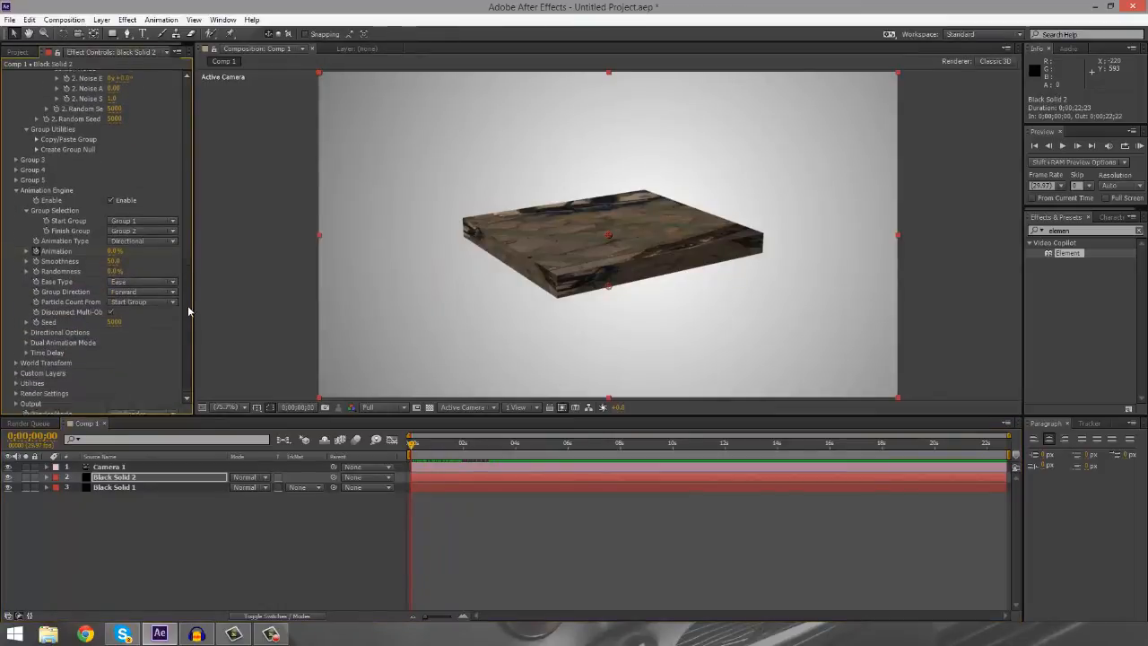
click(142, 240)
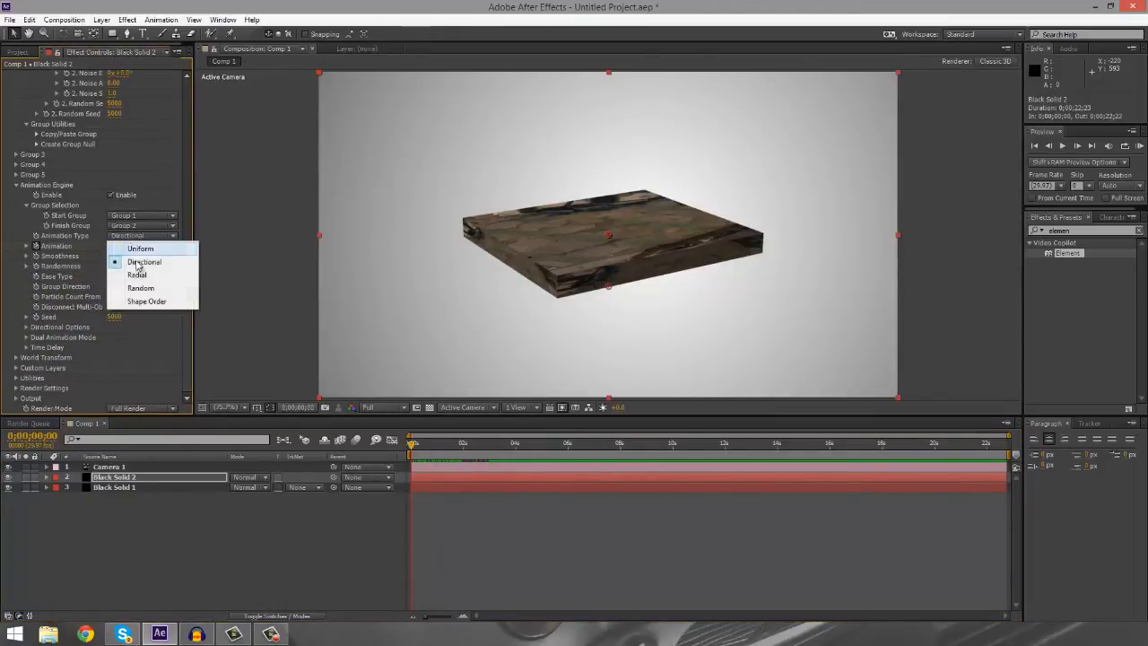
click(136, 275)
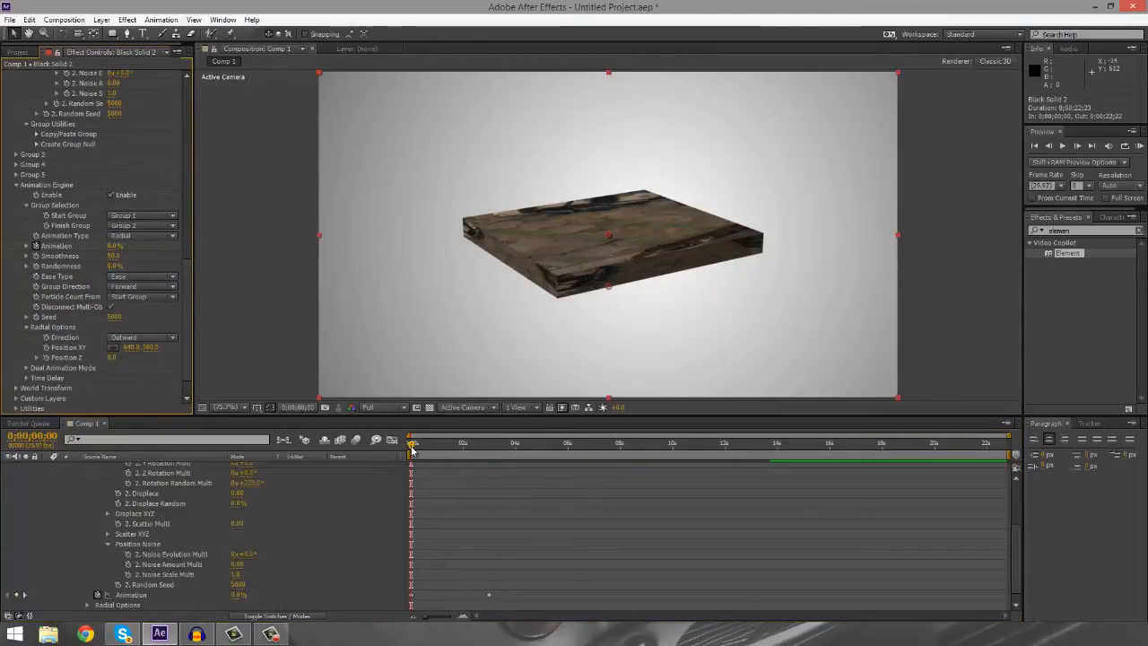
drag(412, 444, 446, 444)
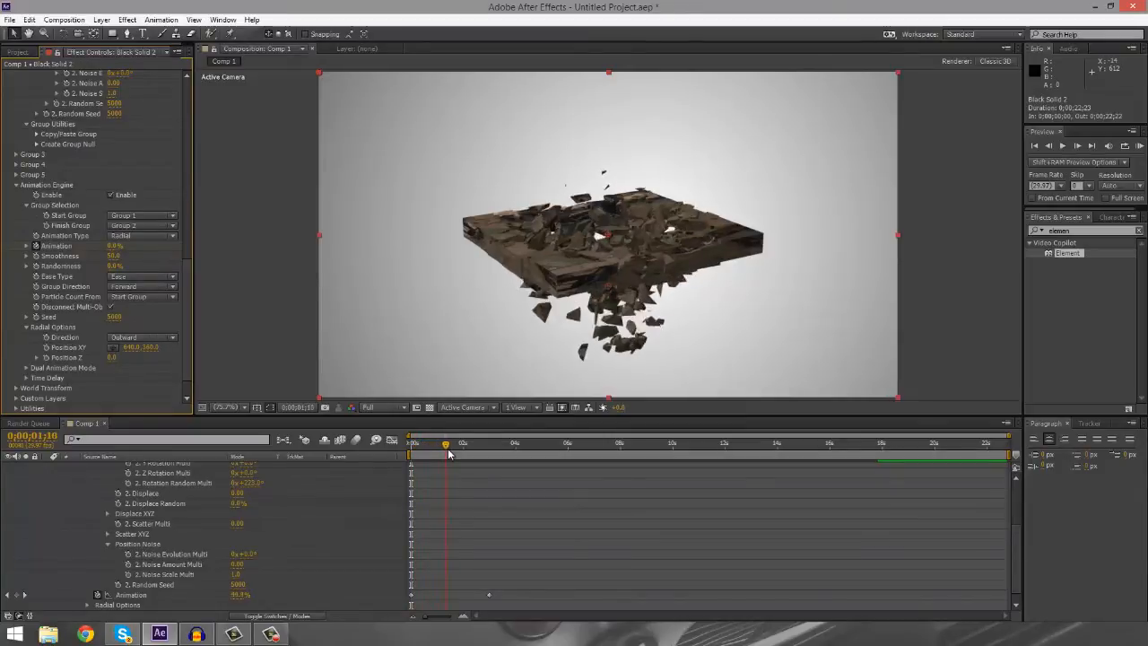
drag(445, 443, 427, 444)
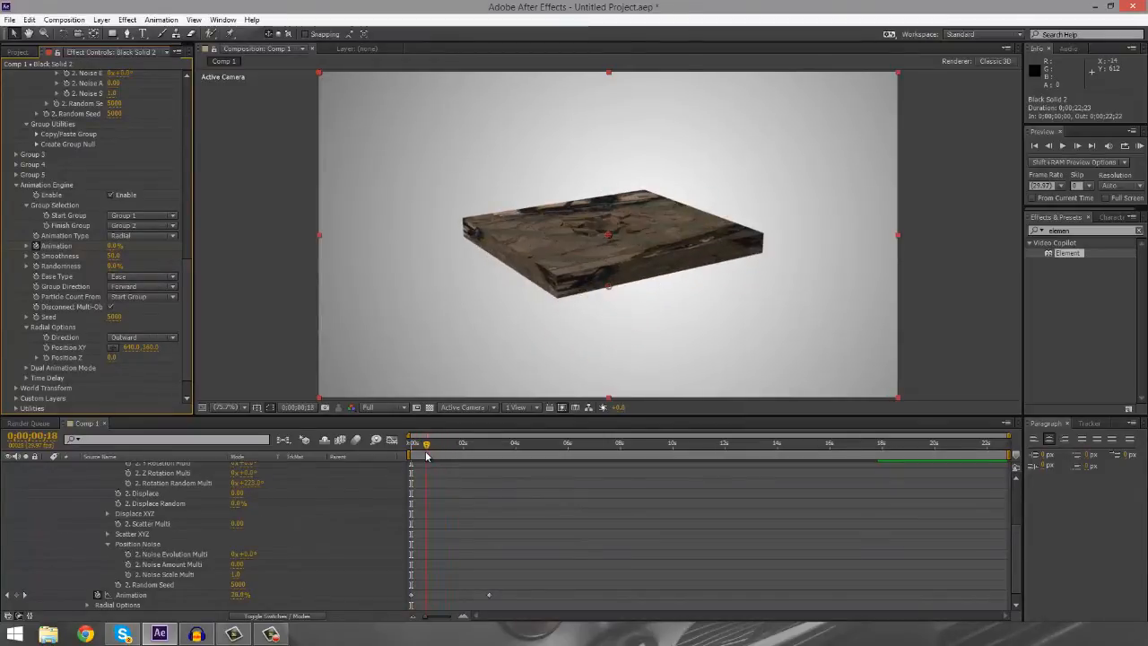
drag(426, 443, 437, 443)
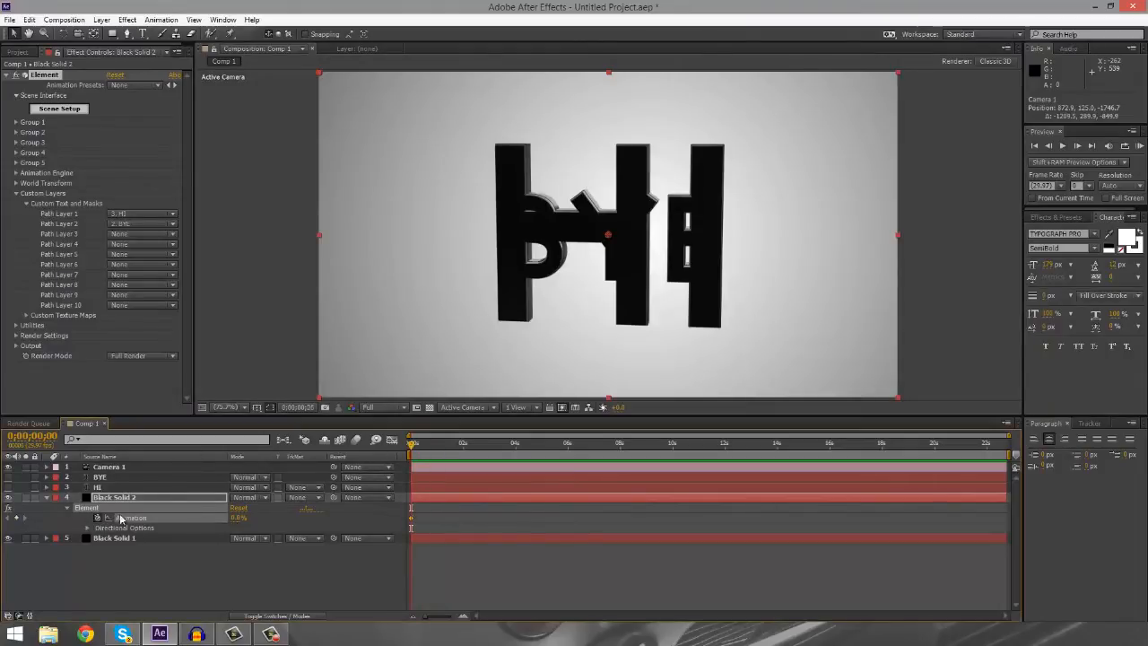
- Keyframe Element's Animation from 0% at the start to 100% later so HI becomes BYE
click(487, 442)
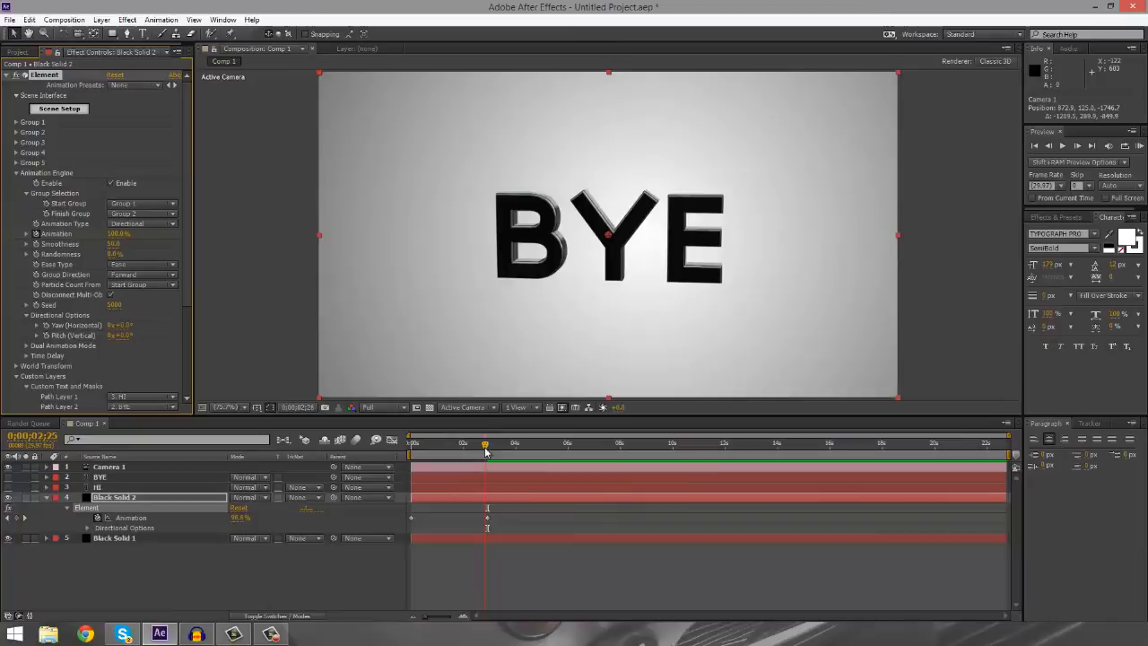
click(411, 443)
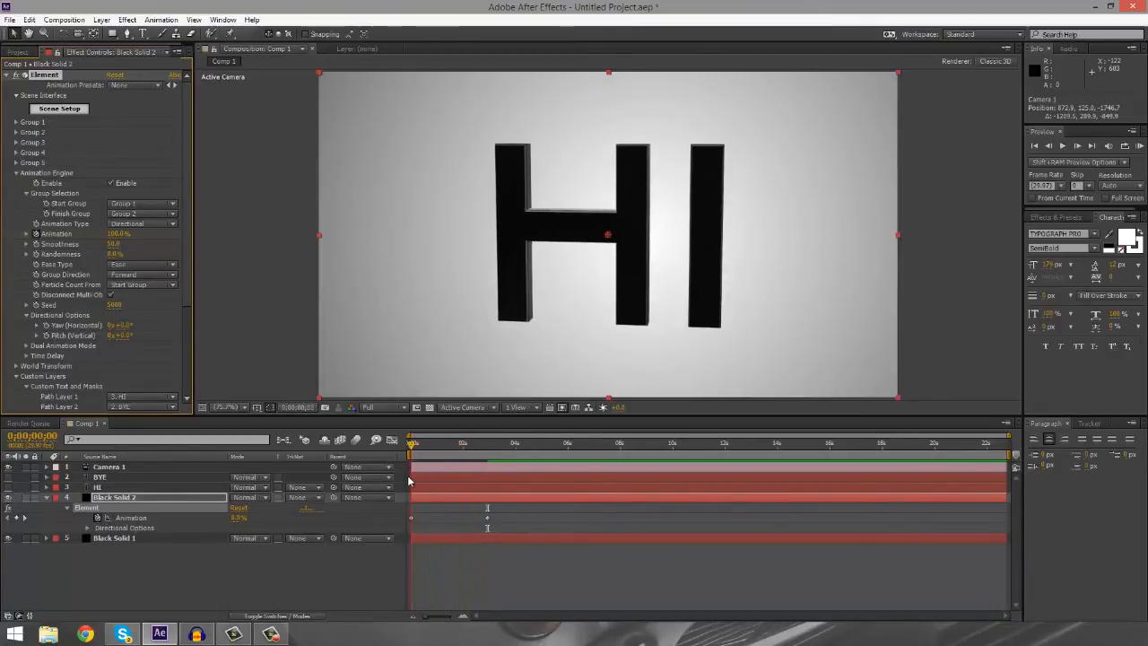
click(464, 442)
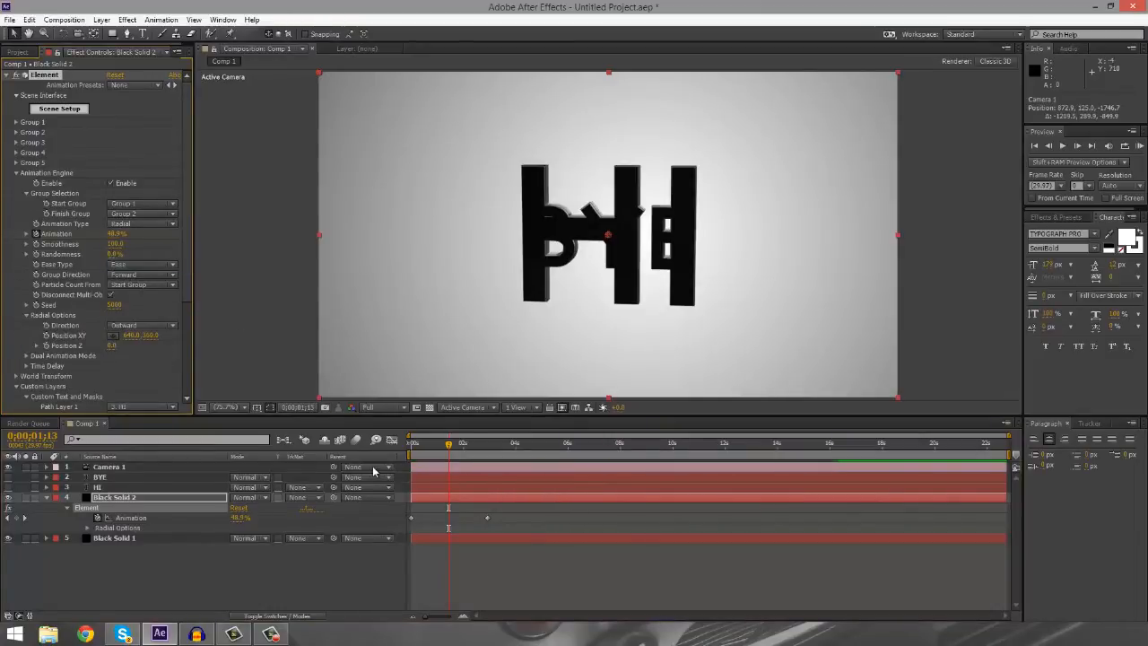
- Use a Radial Outward transition with Smoothness 100 and scrub to preview BYE forming
click(478, 442)
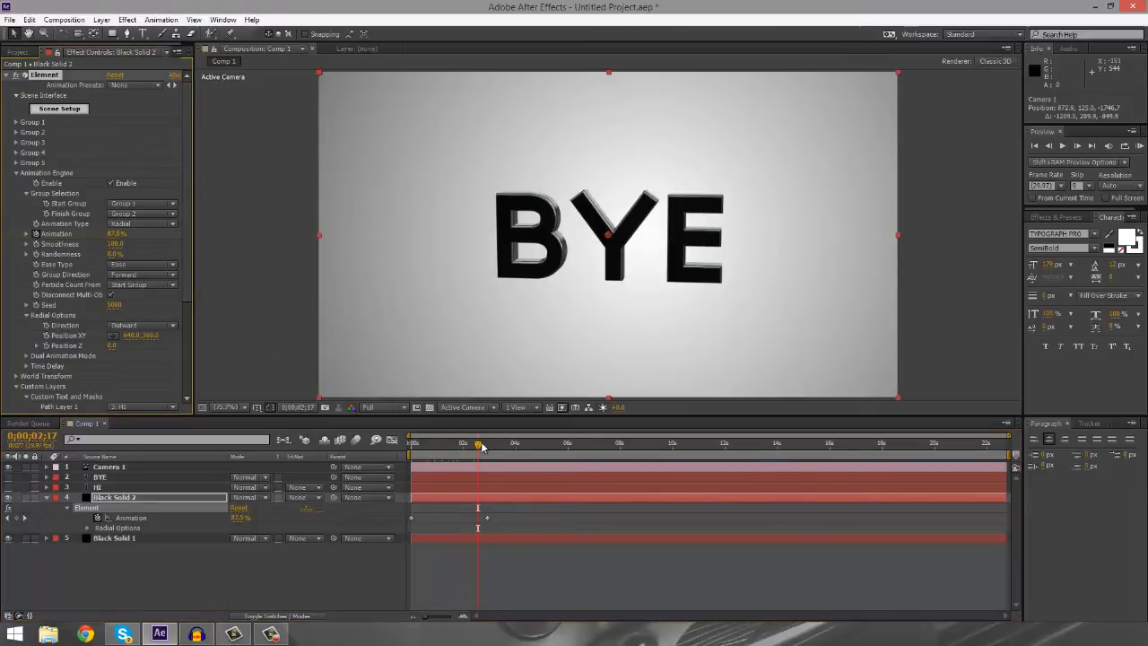
drag(479, 443, 468, 443)
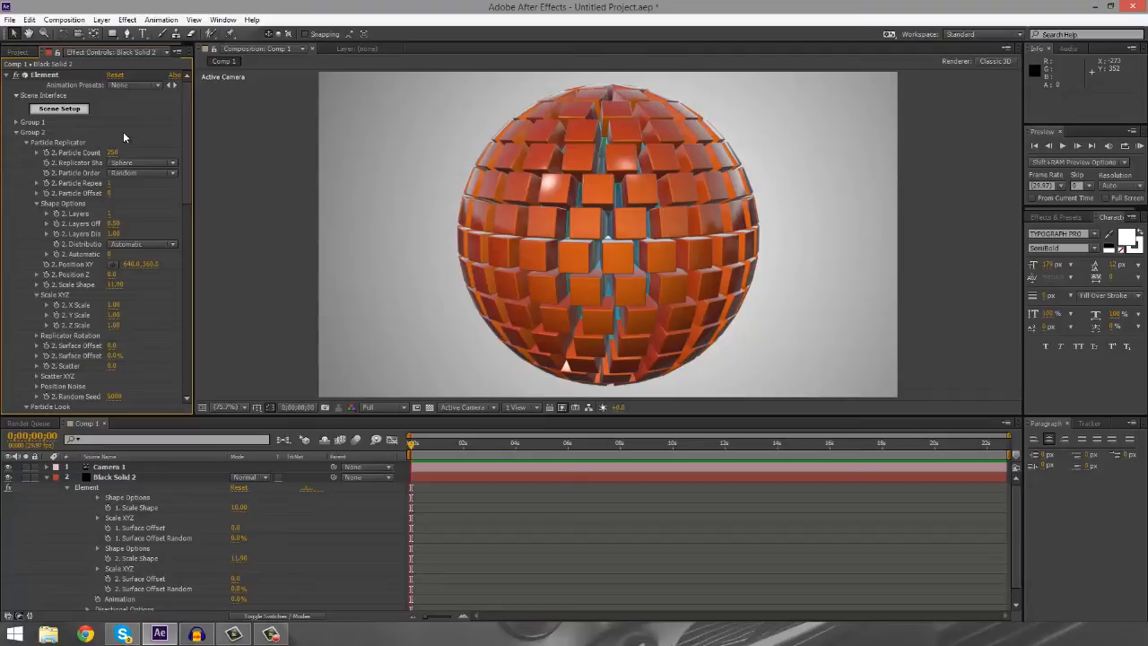
mouse_move(547, 96)
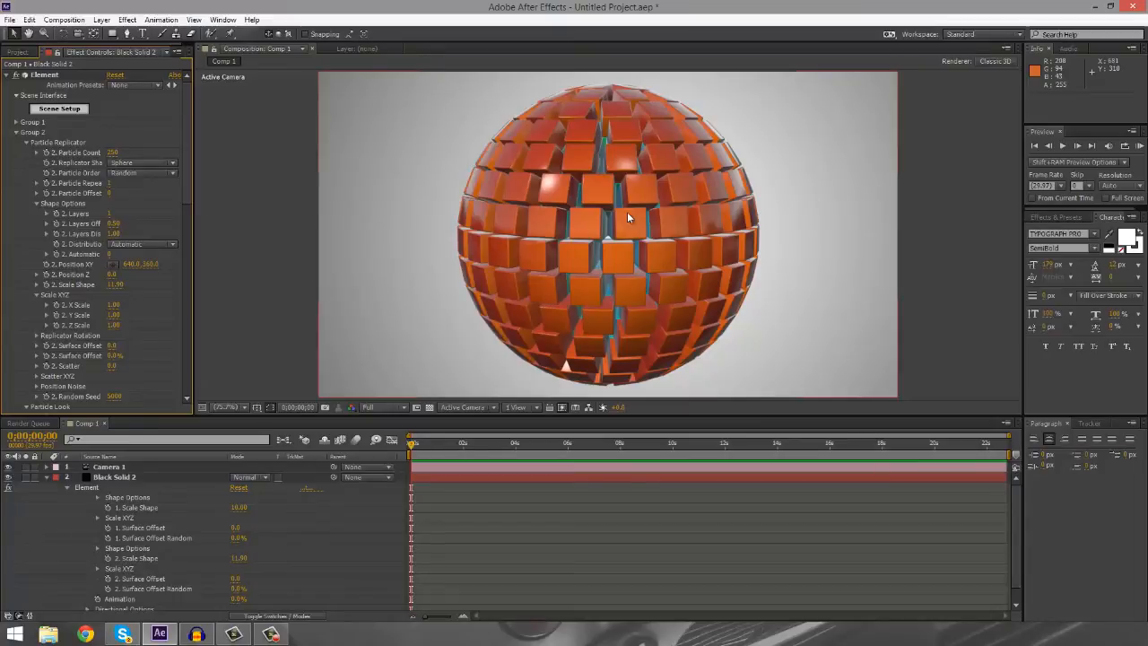
mouse_move(191, 185)
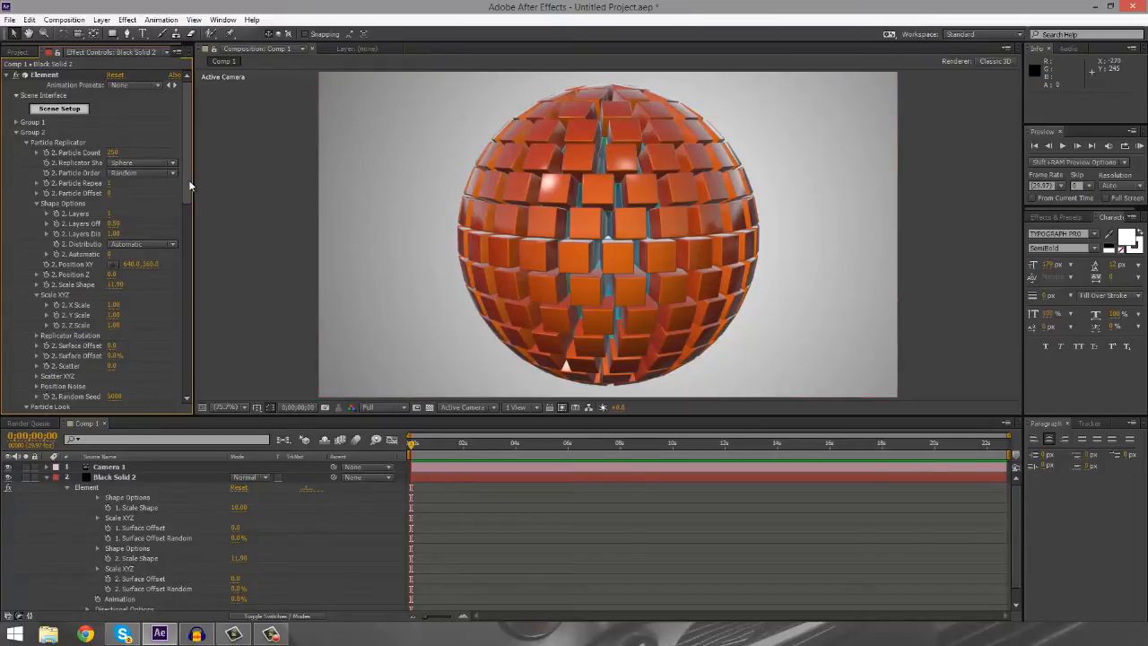
- Keyframe Animation at 0% on frame 0 and a higher value near 4 seconds
scroll(down, 3)
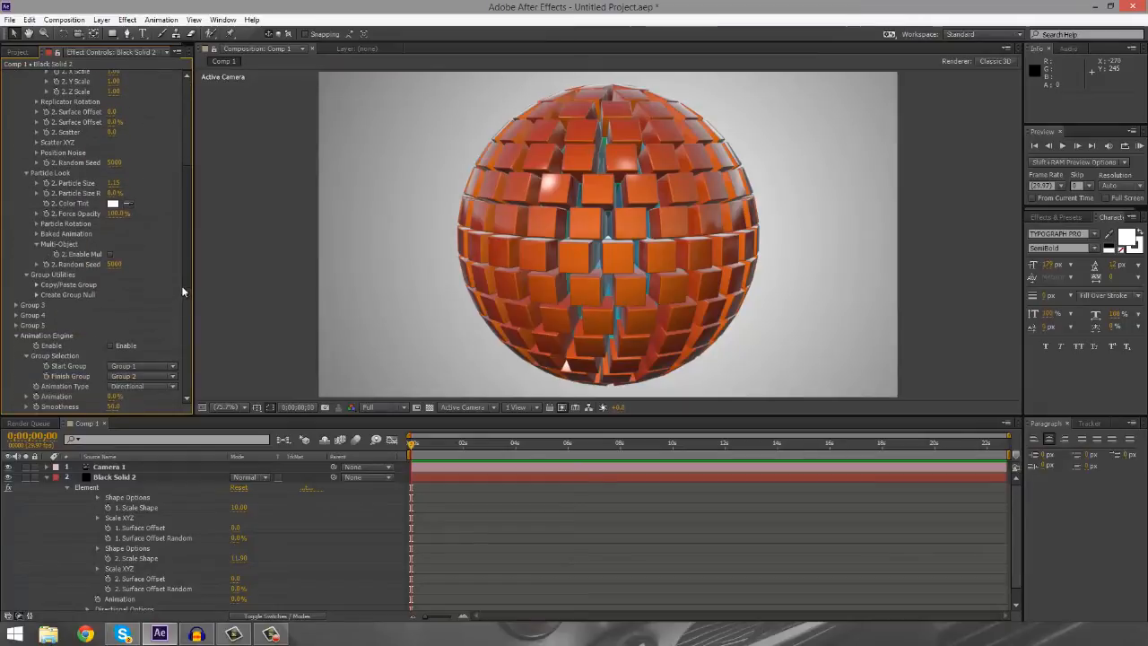
scroll(down, 3)
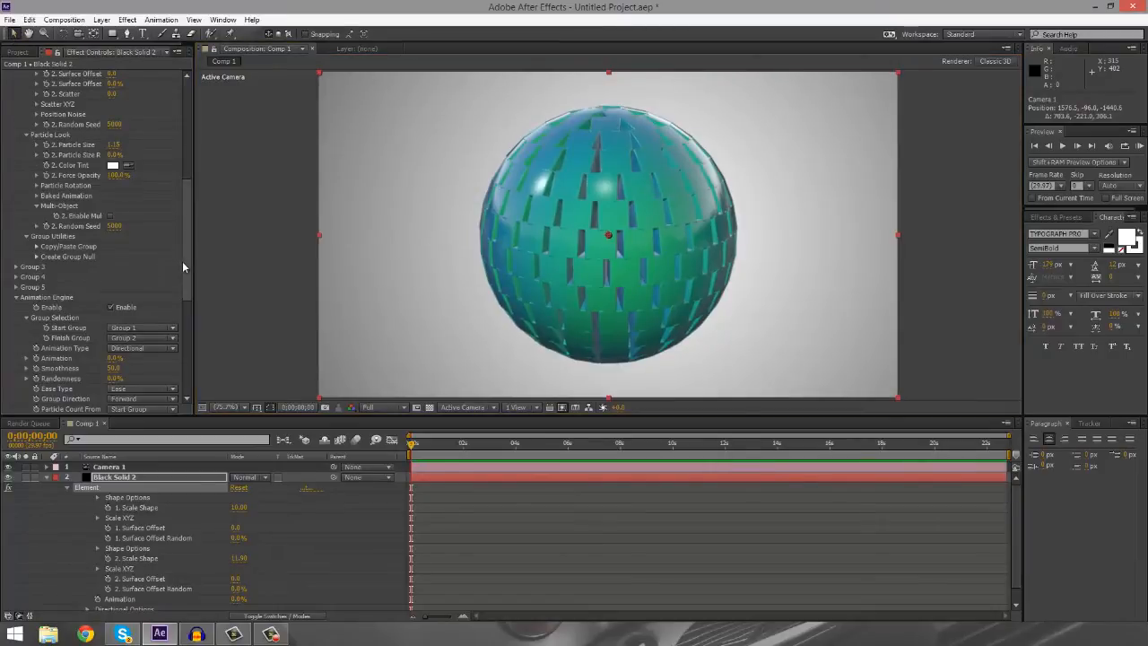
scroll(down, 3)
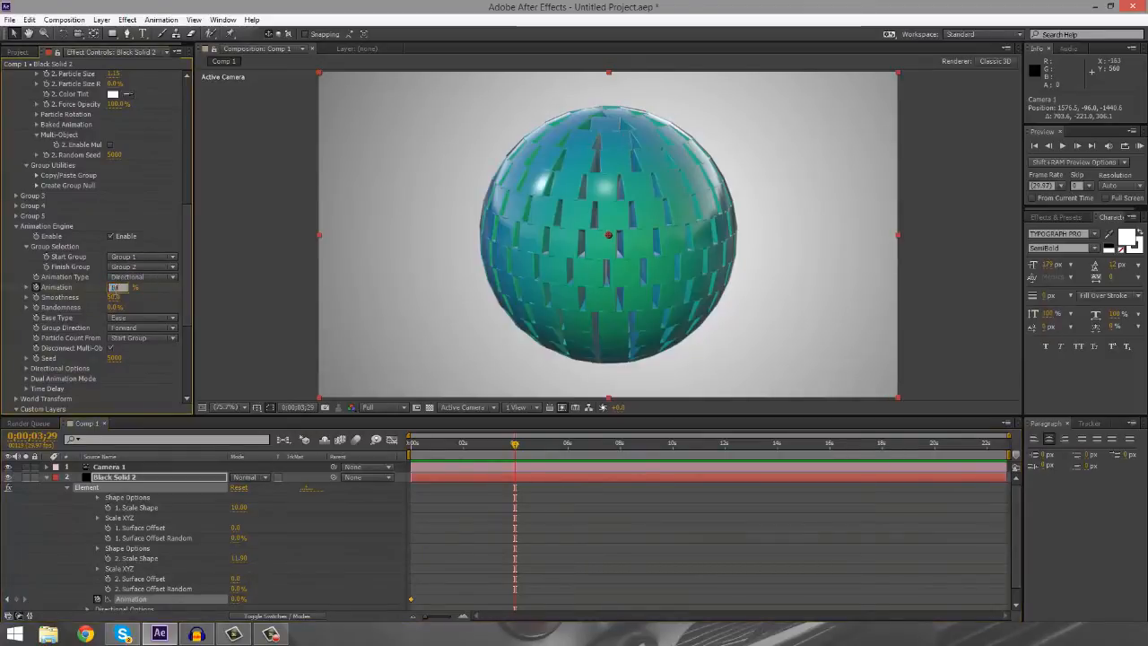
drag(514, 442, 509, 442)
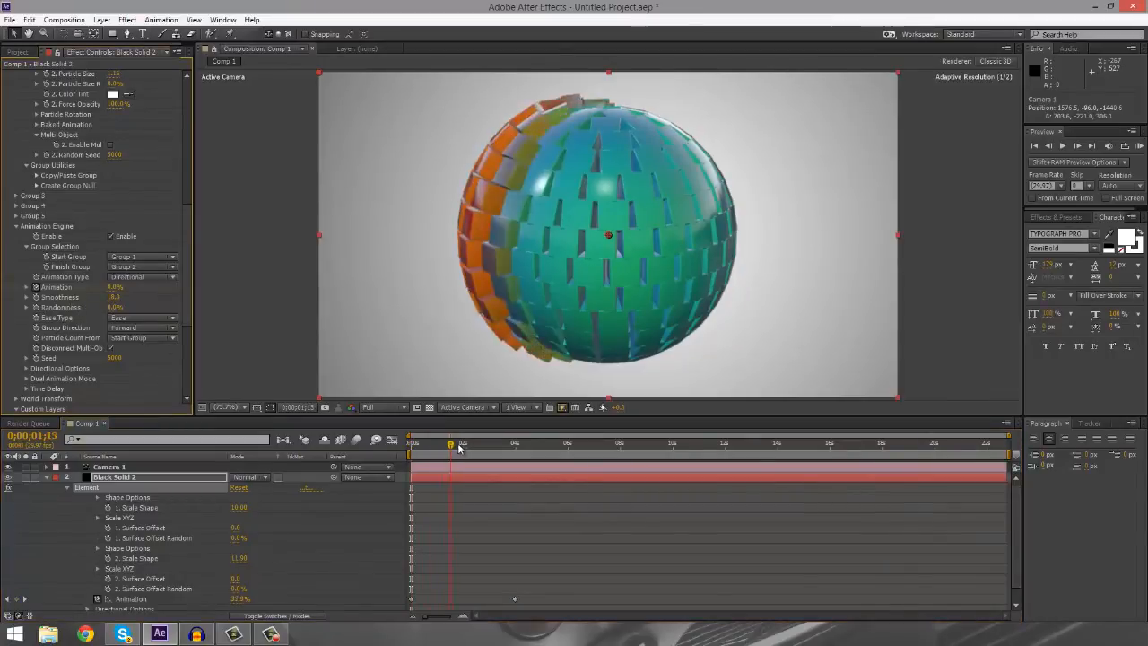
- Preview the mid-morph sphere, expand Directional Options, and choose a different Animation Type
drag(450, 446, 503, 446)
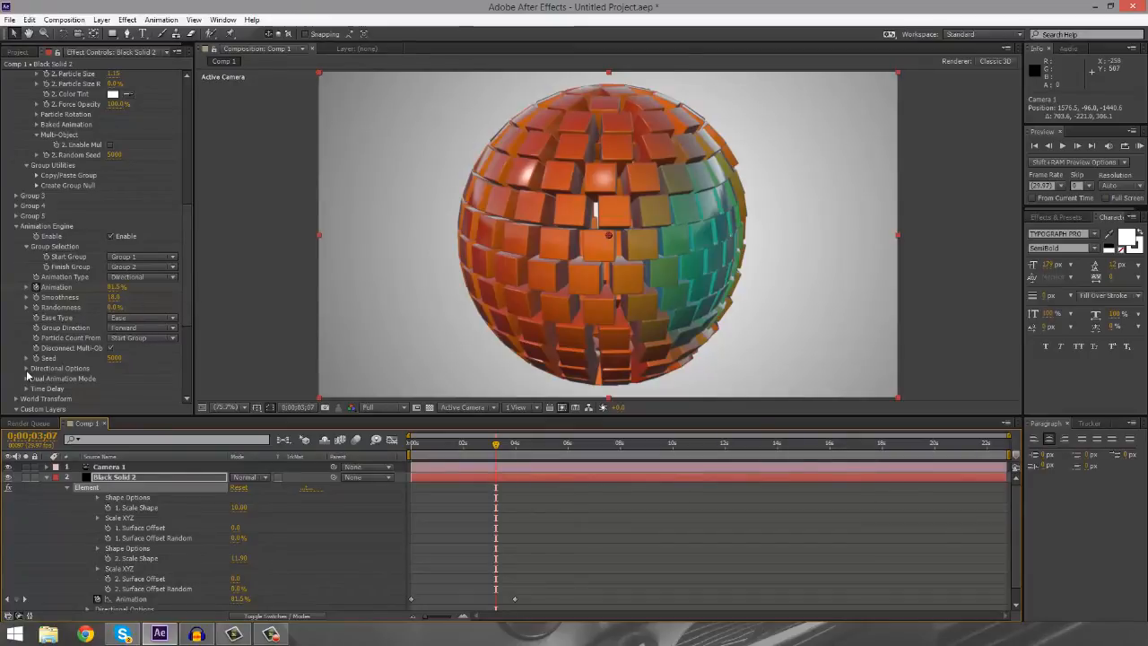
click(60, 368)
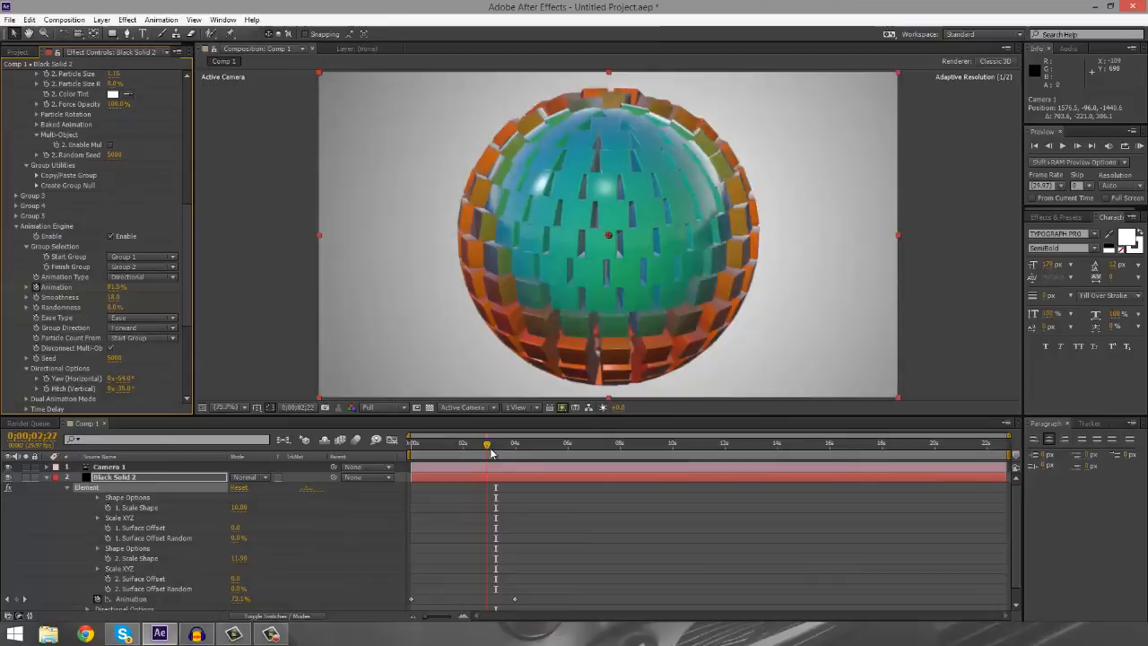
click(142, 276)
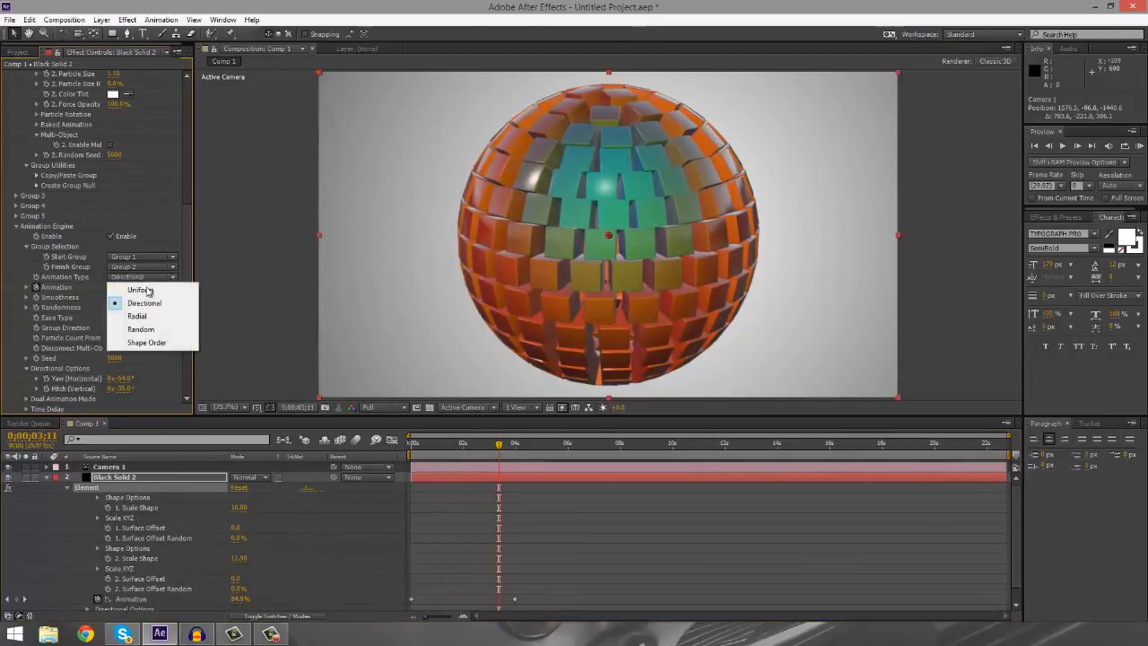
click(138, 316)
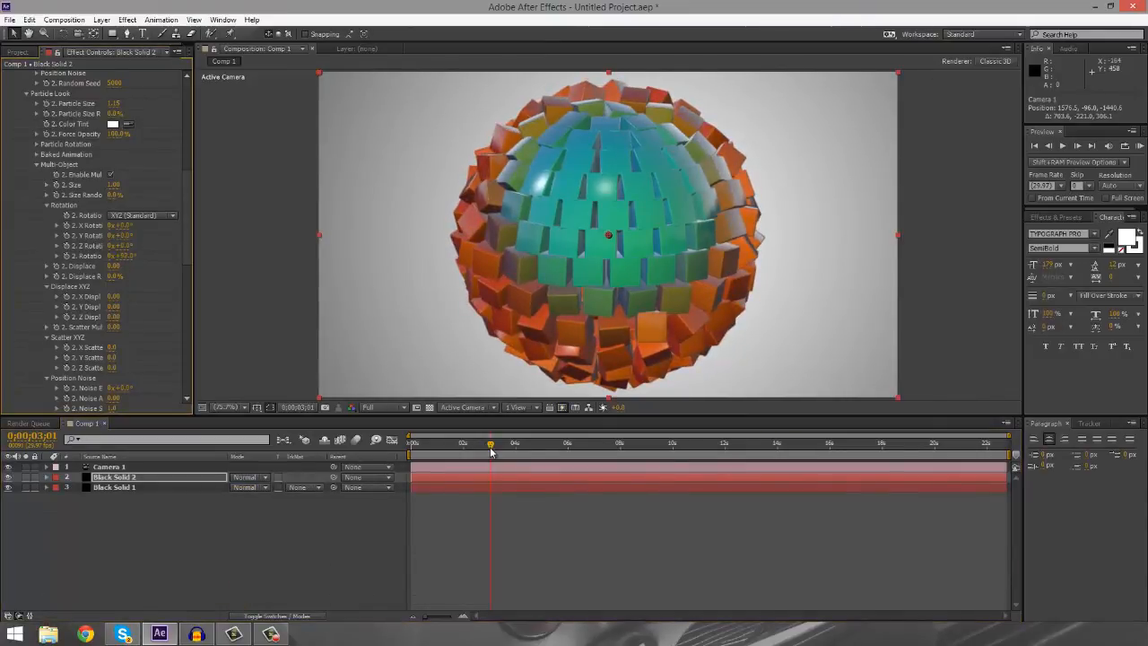
- Scrub the timeline to preview the orange boxes tumbling and scattering mid-morph
drag(491, 443, 457, 443)
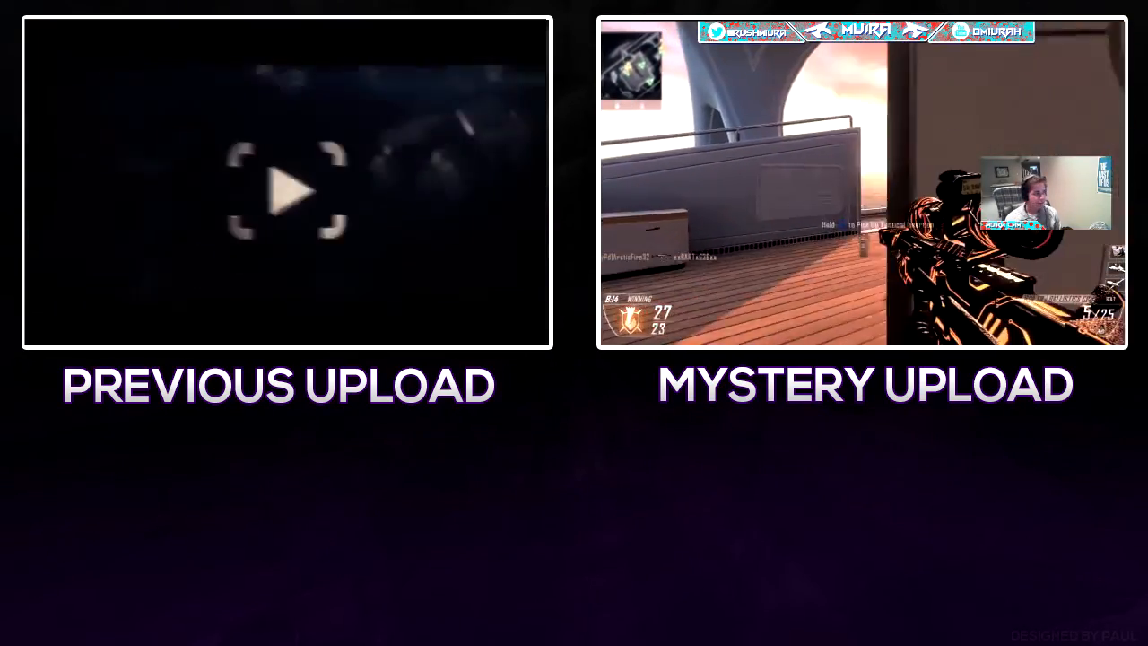
- Leave After Effects and let the Previous Upload and Mystery Upload end card play
click(298, 188)
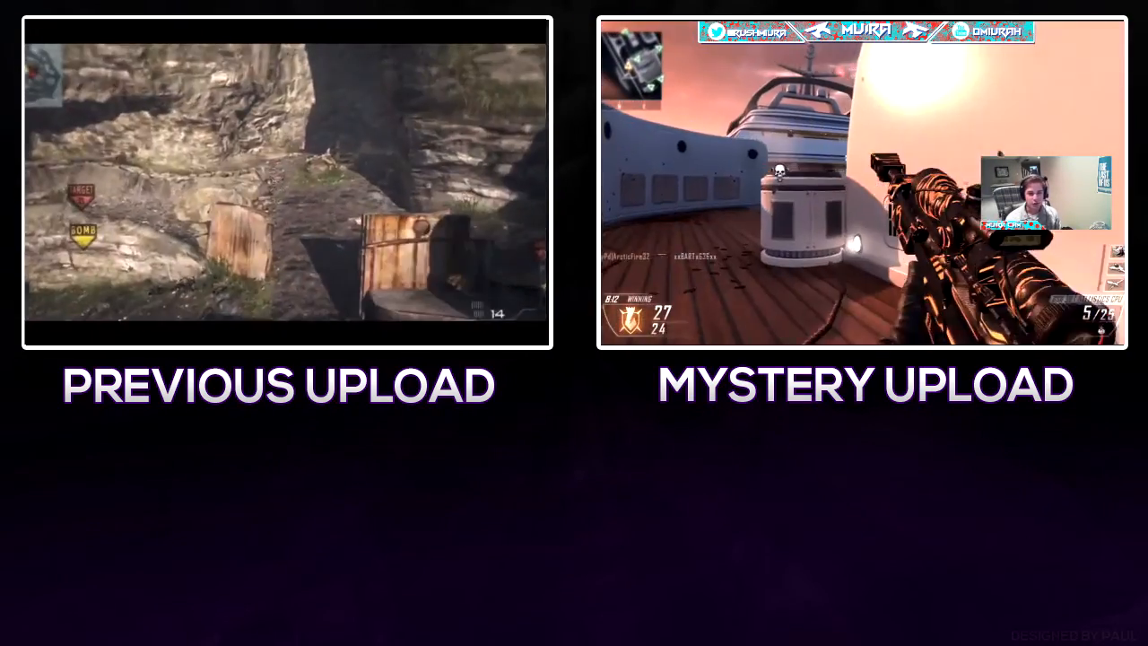